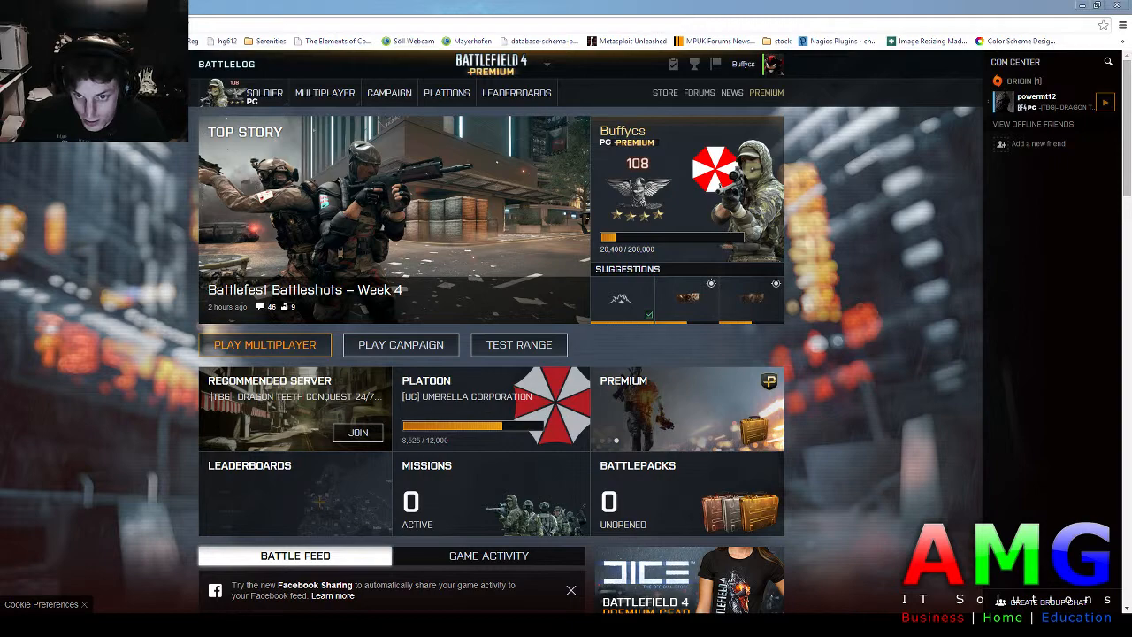
- Open the Leaderboards page to reach the hidden skull terminal overlay
left_click(516, 92)
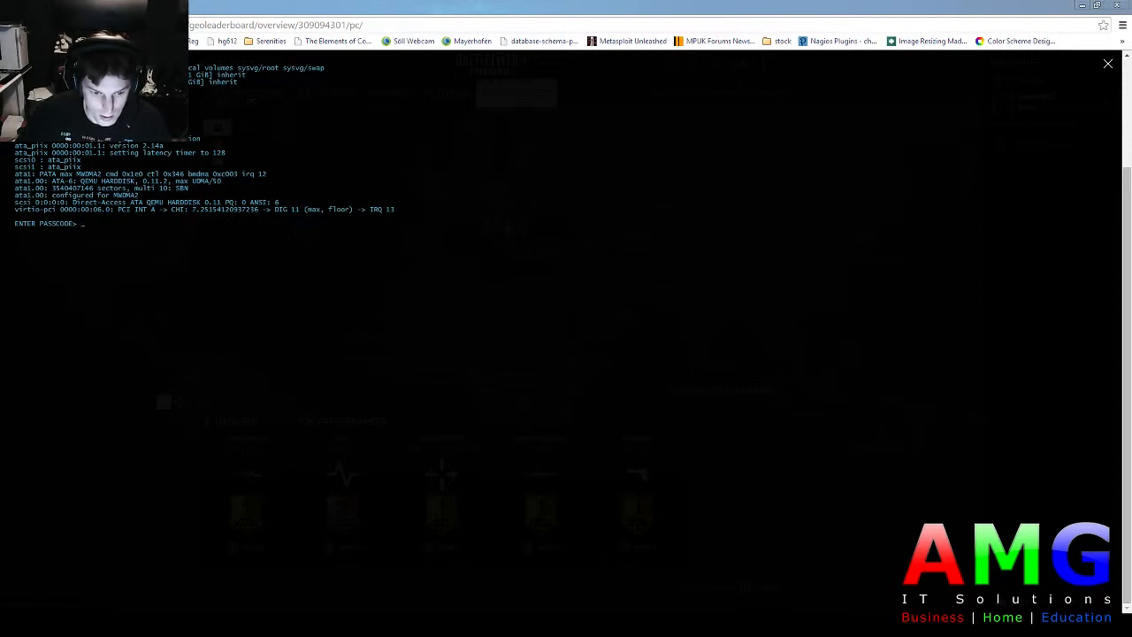
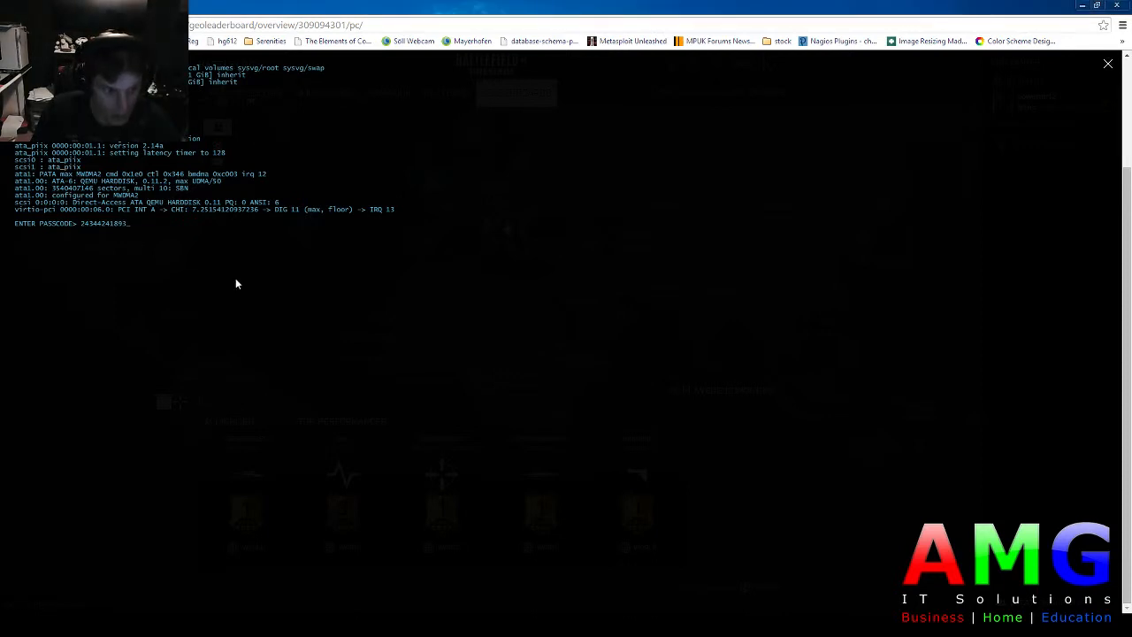